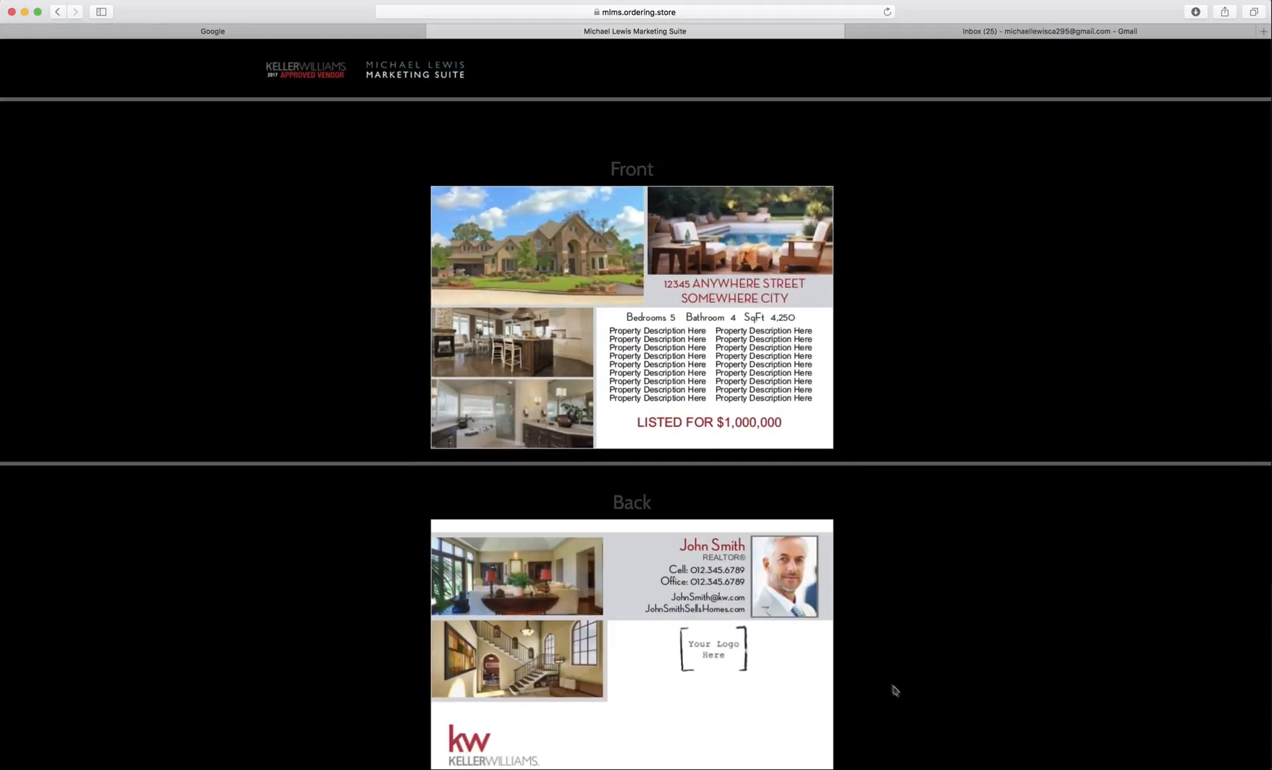
Step: Download the postcard's front image from the proof page and bring up the Gmail inbox
scroll(down, 3)
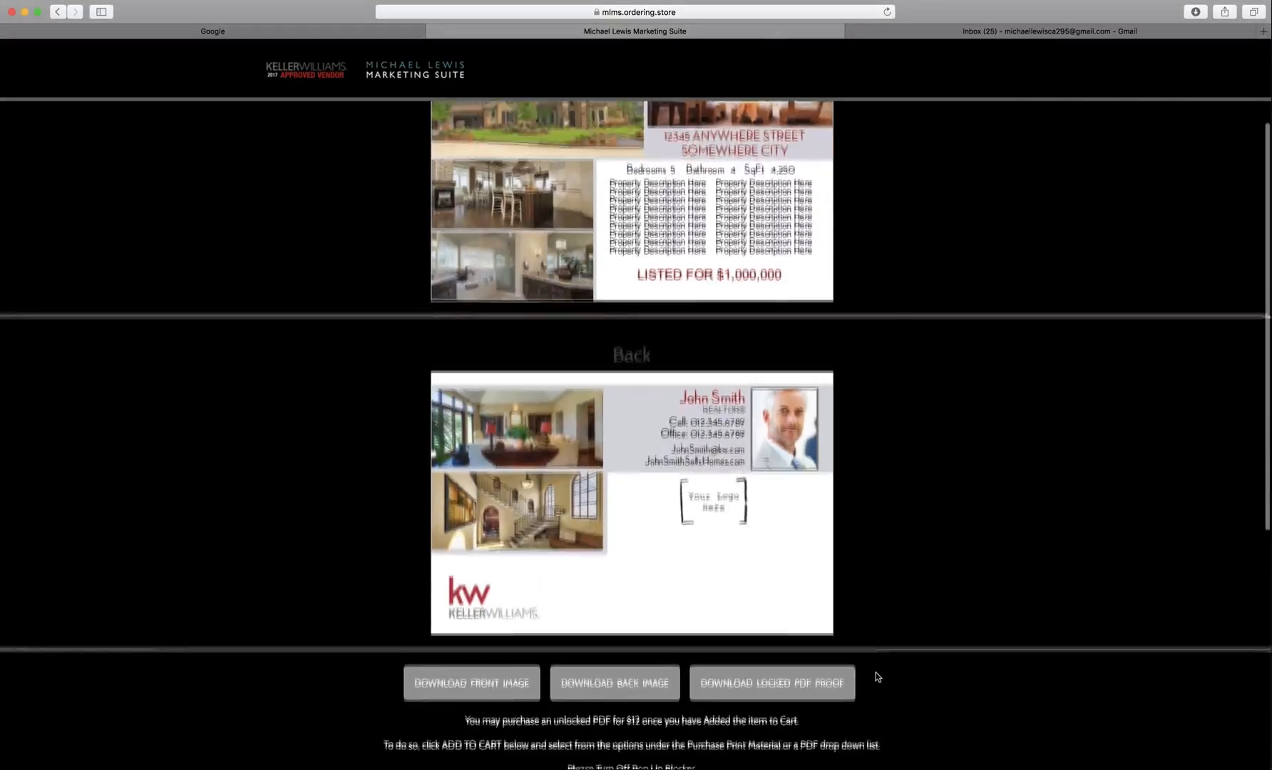
scroll(down, 3)
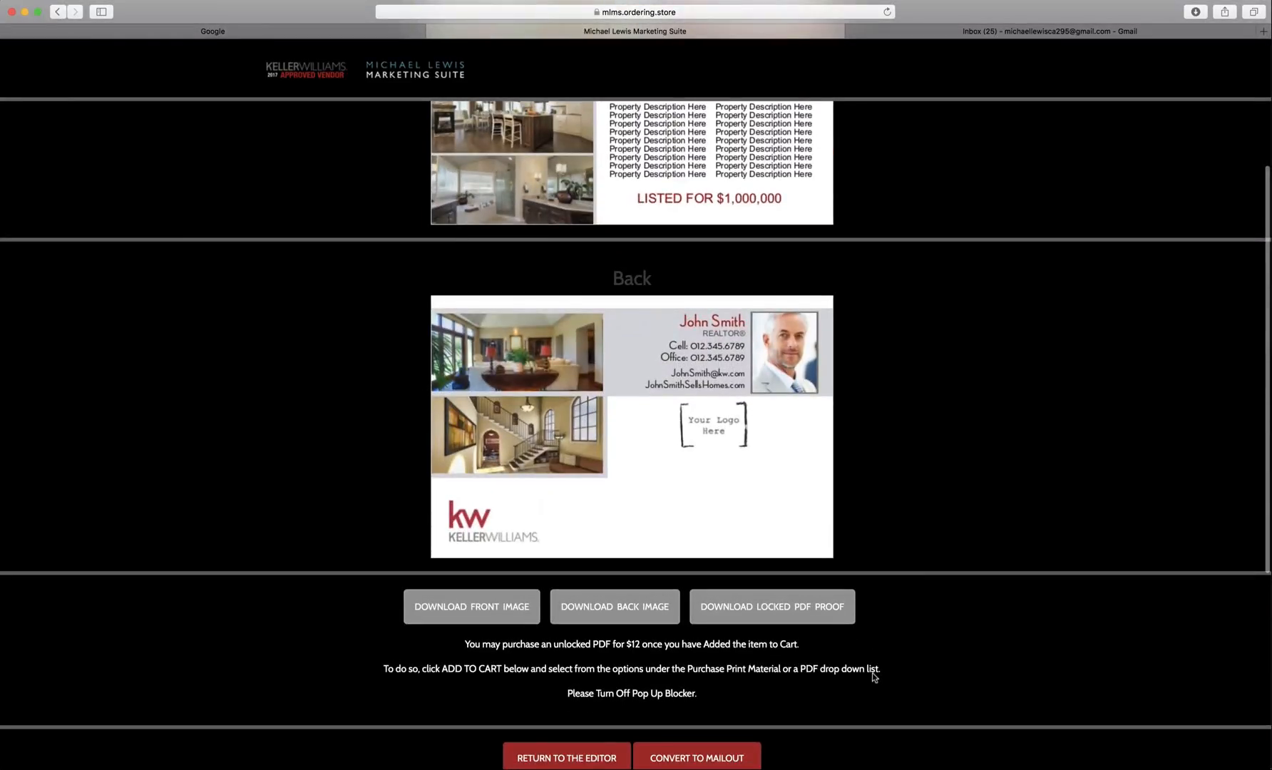
scroll(down, 3)
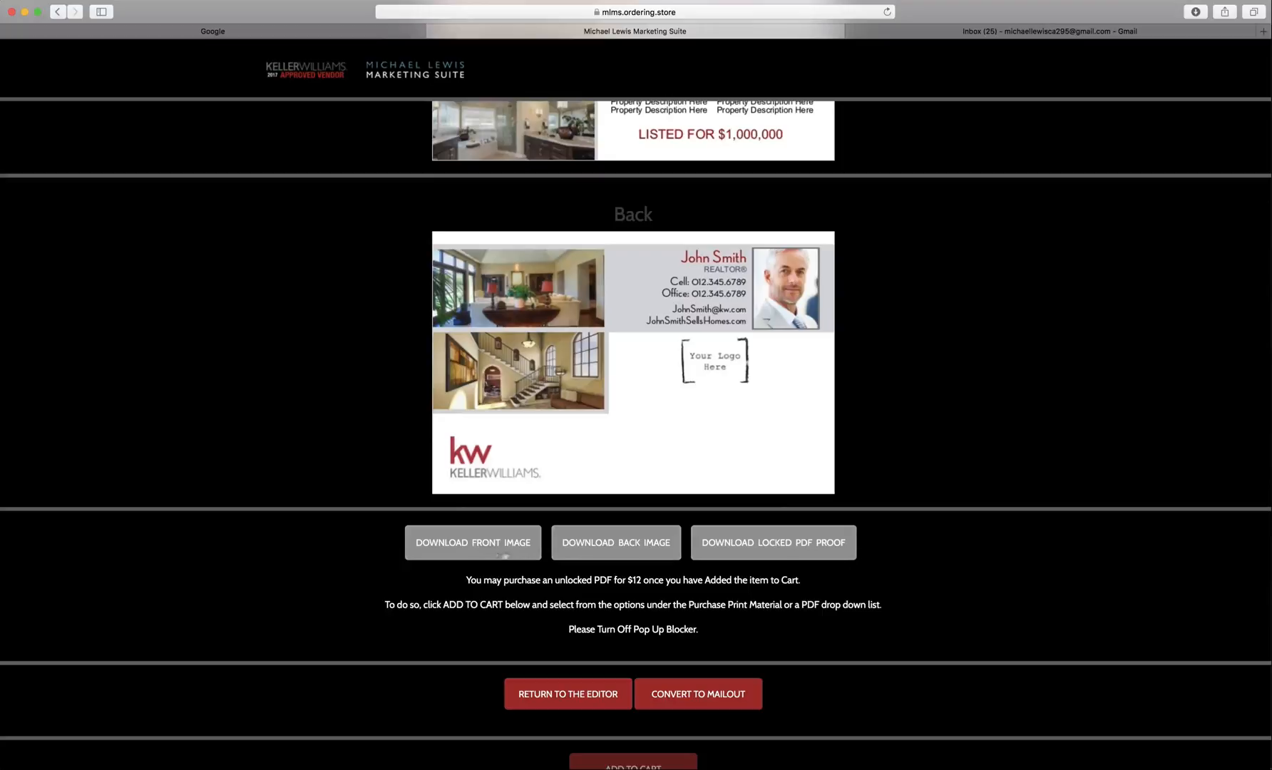
click(473, 543)
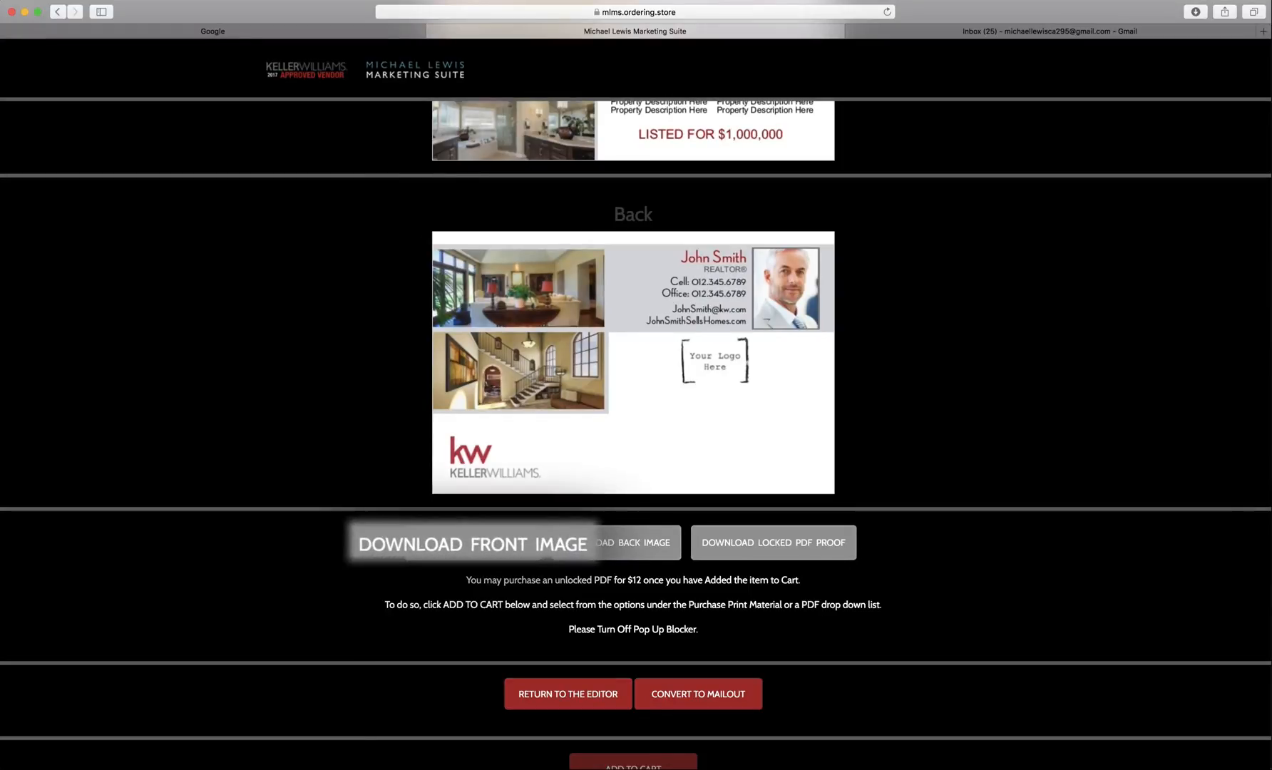
mouse_move(770, 561)
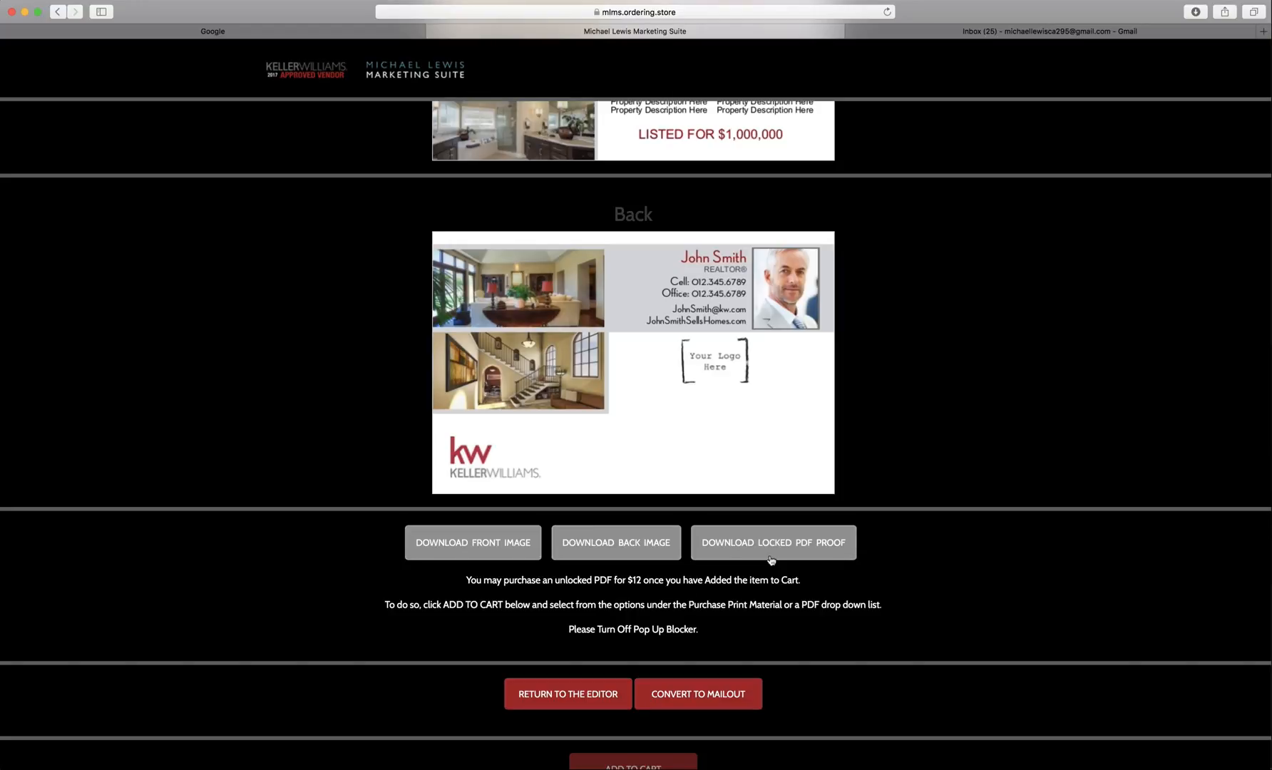
mouse_move(439, 550)
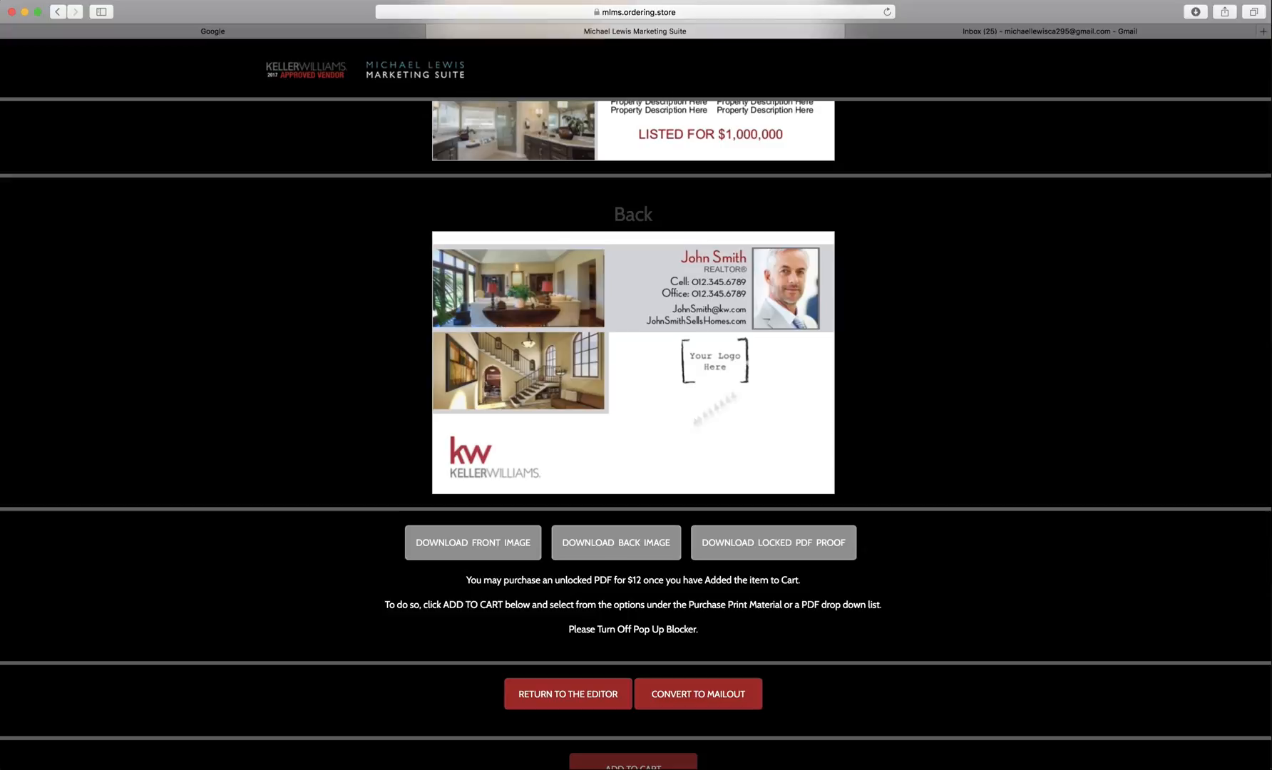
click(1049, 31)
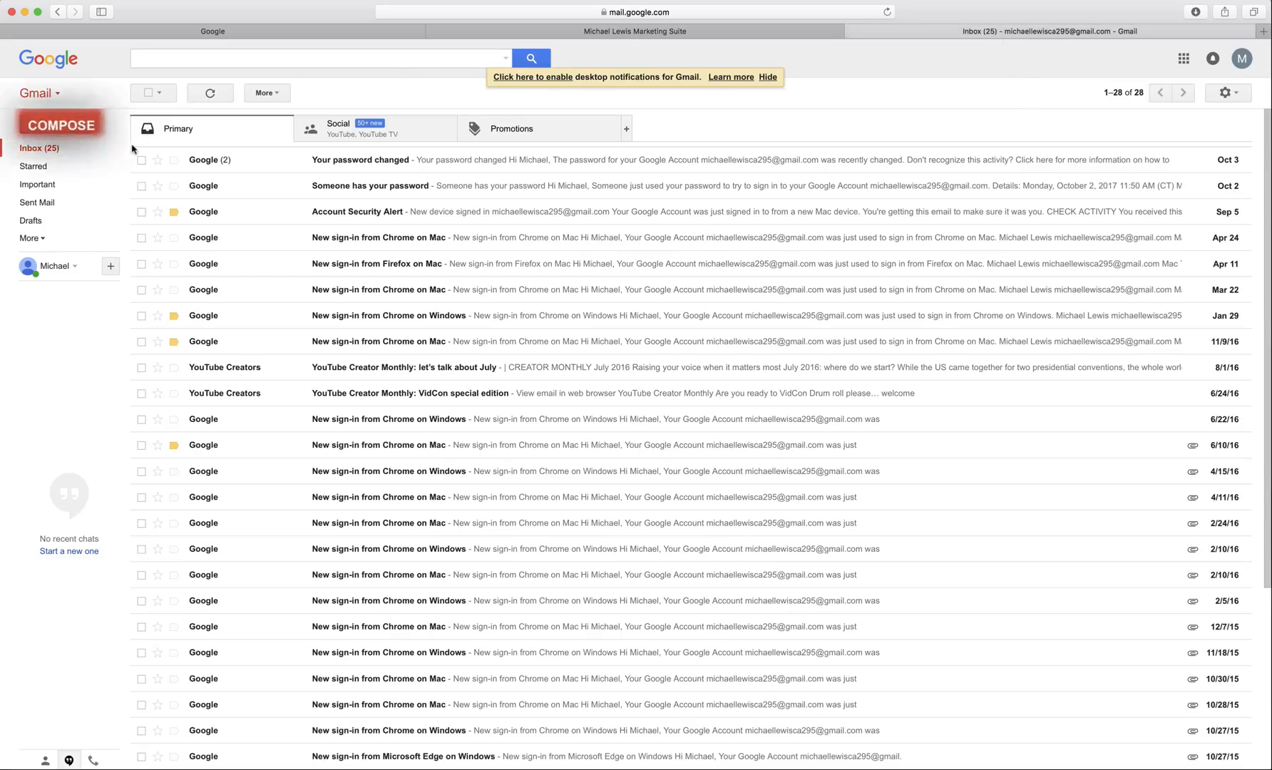
click(56, 125)
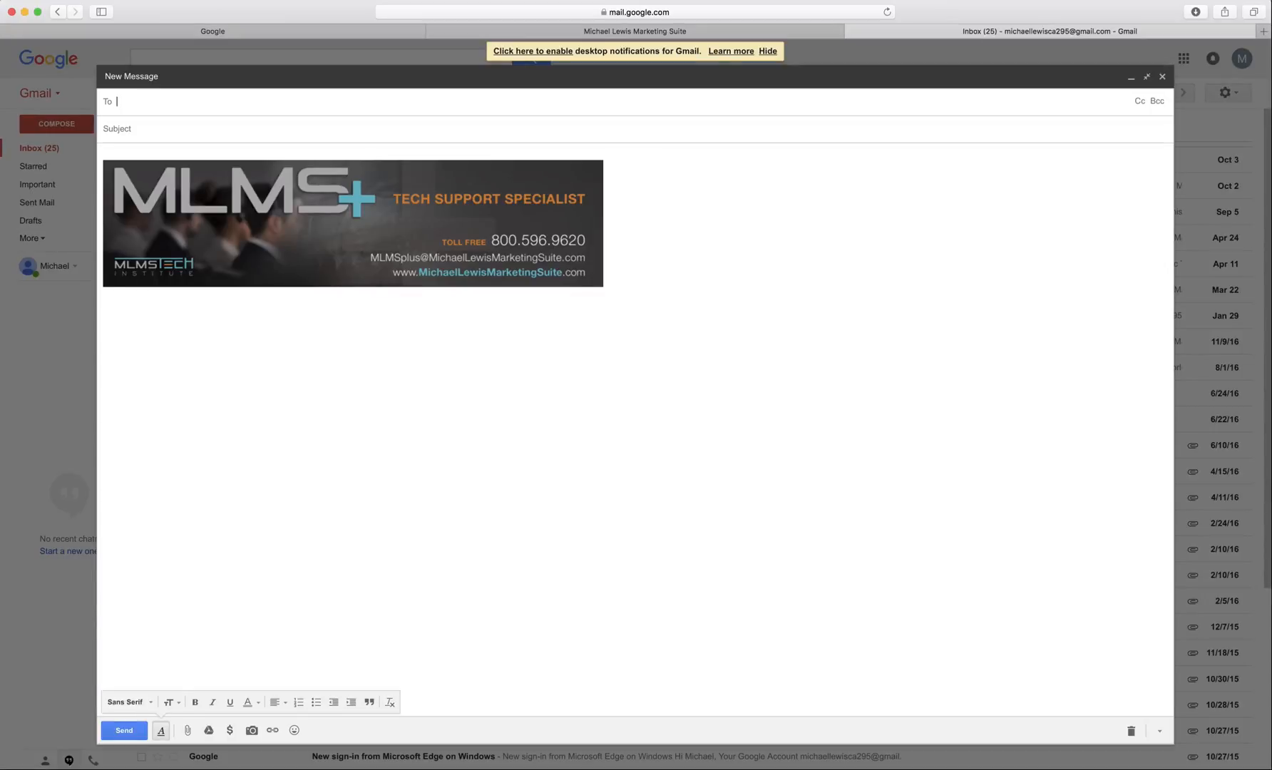
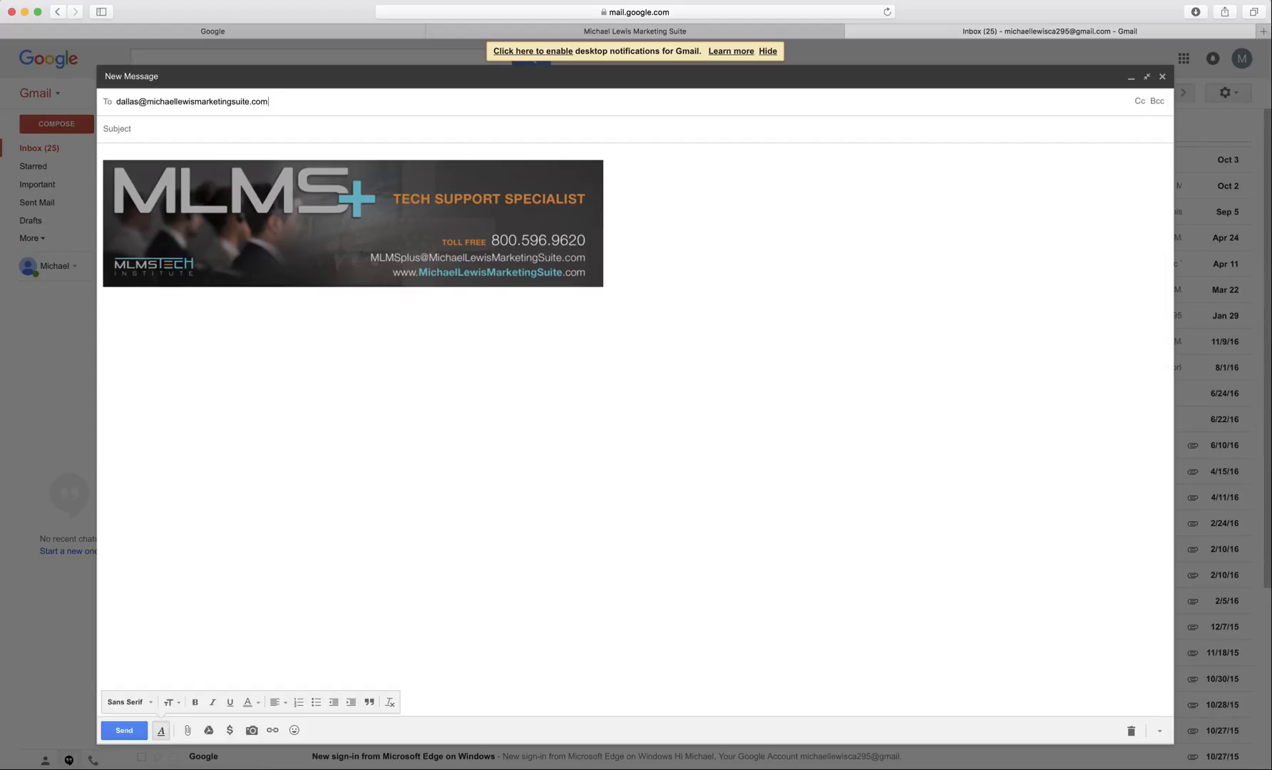
click(158, 129)
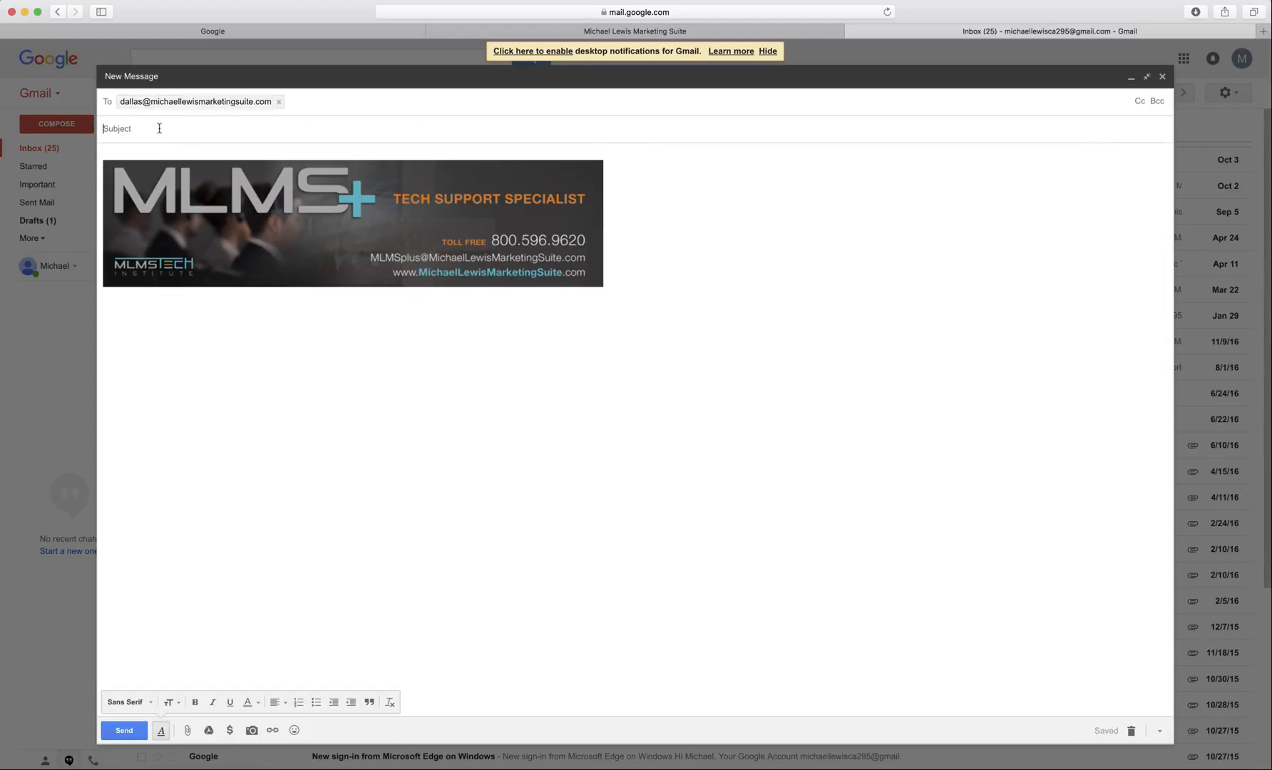
Step: Give the email the subject 'Test Email' and drop the front image into the body
text(Test E)
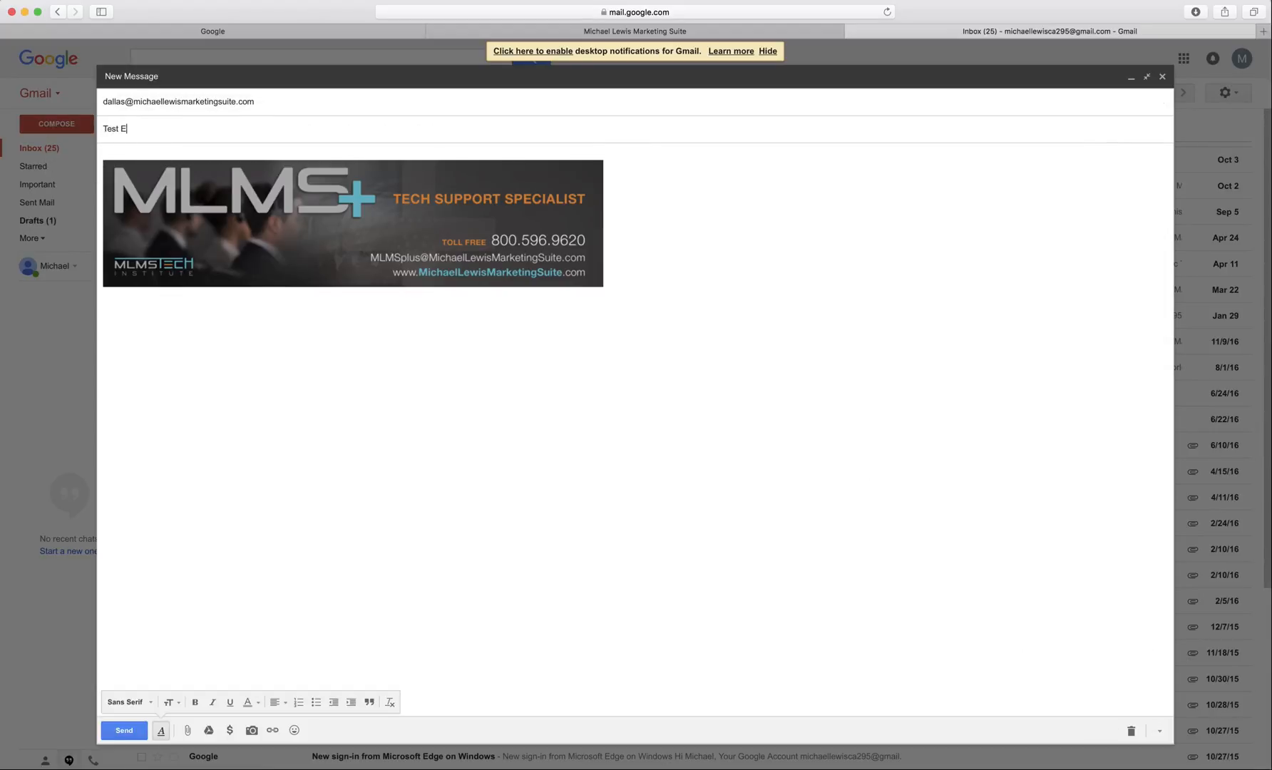
text(mail)
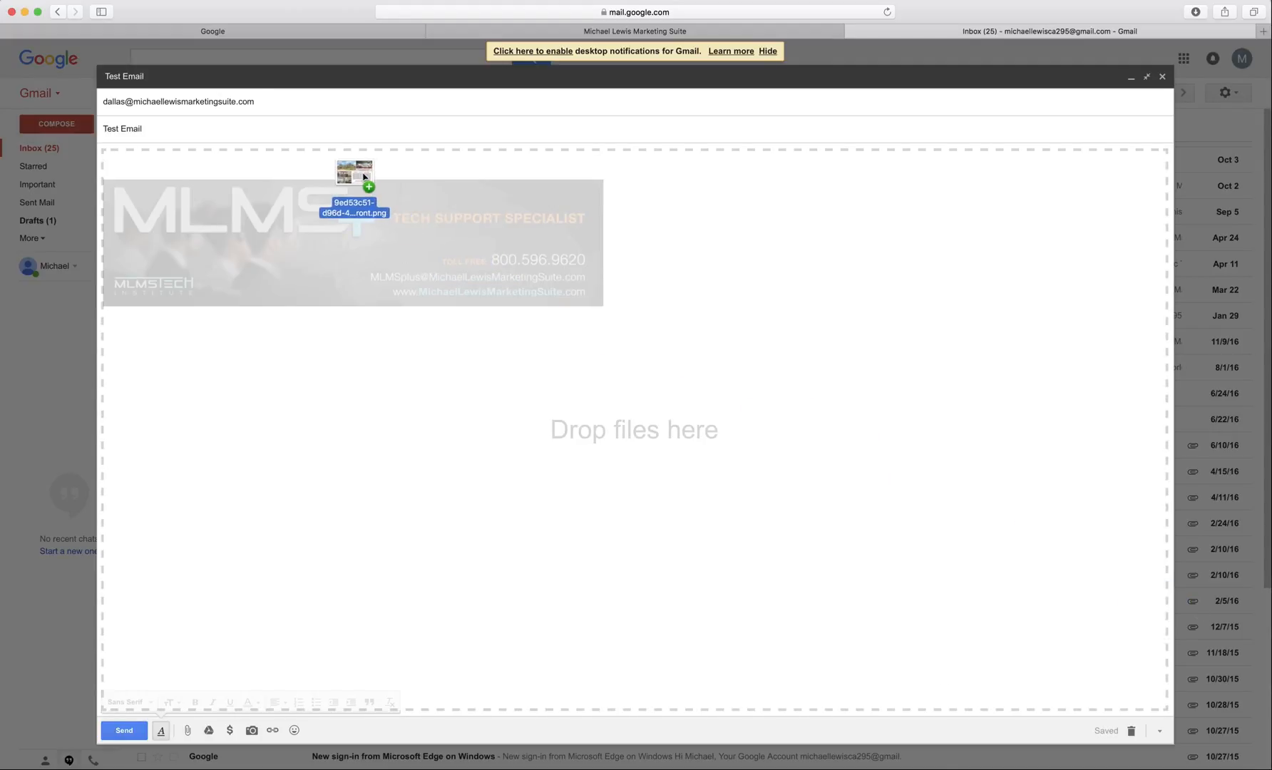
drag(353, 187, 285, 249)
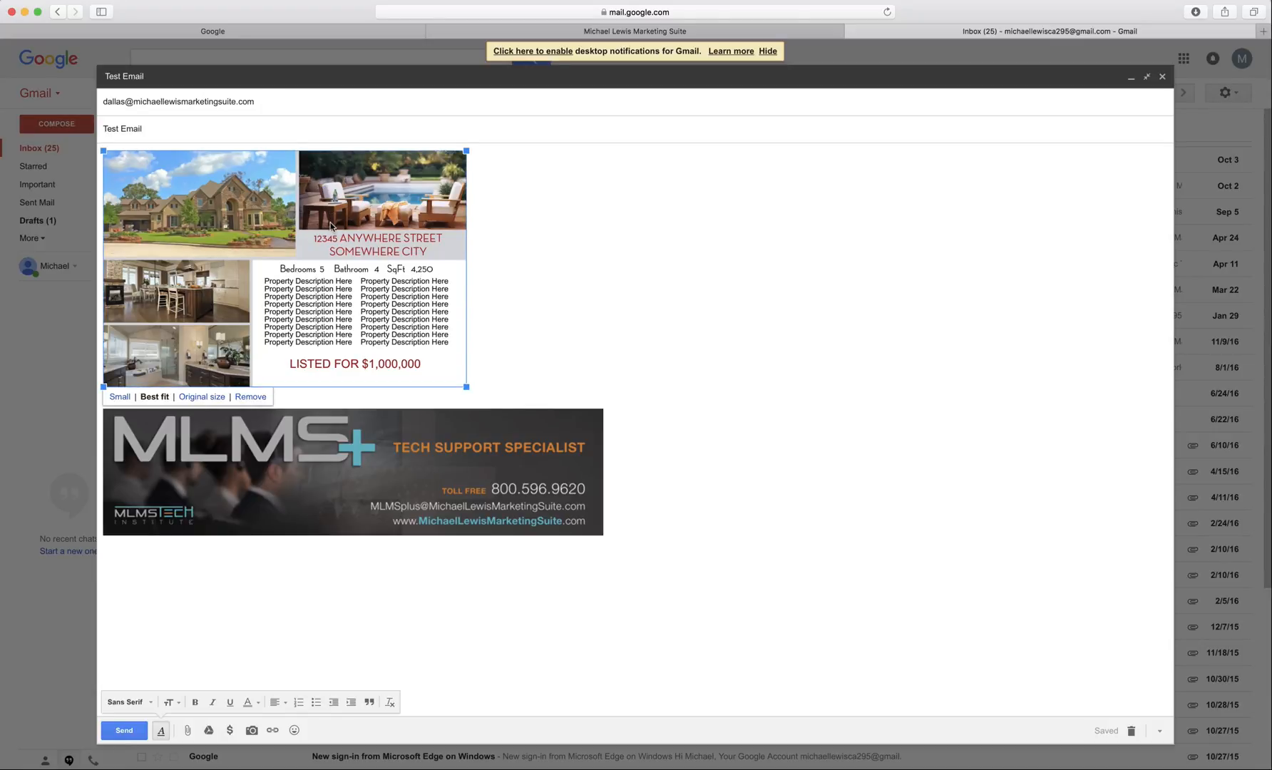
mouse_move(155, 397)
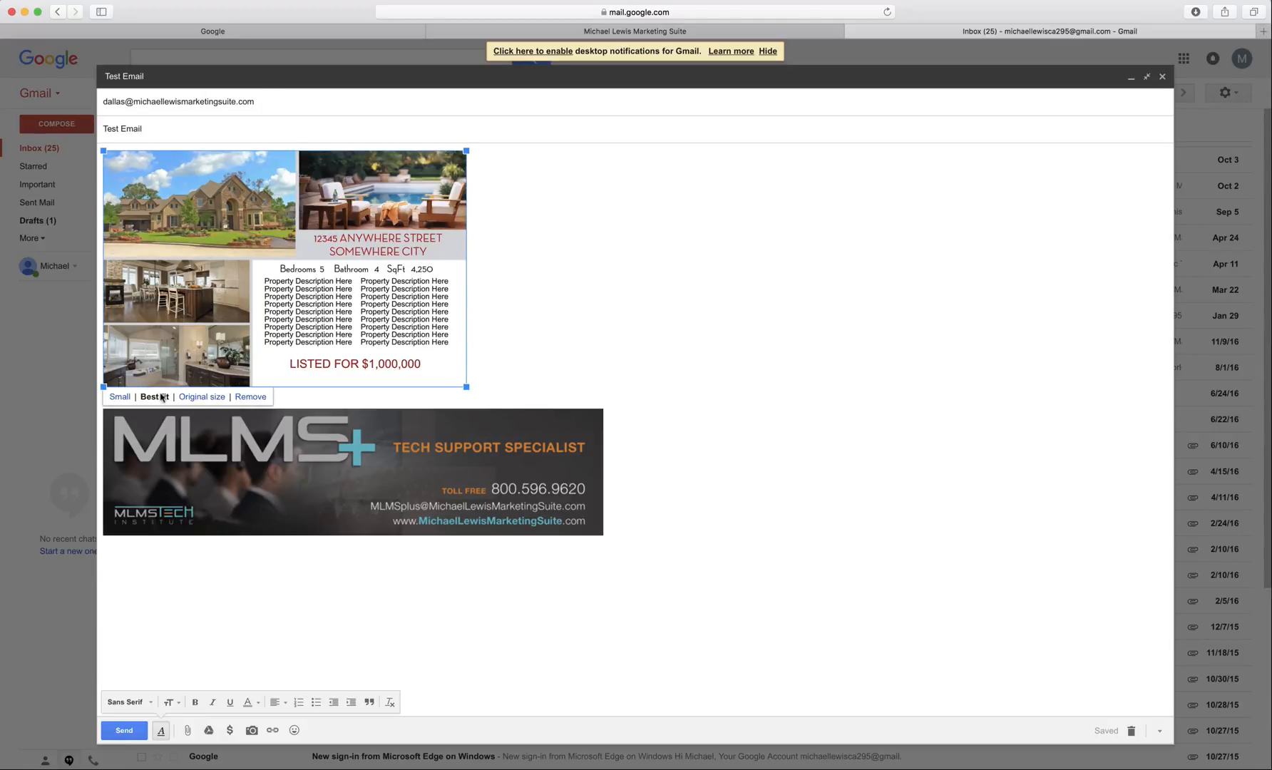
mouse_move(193, 405)
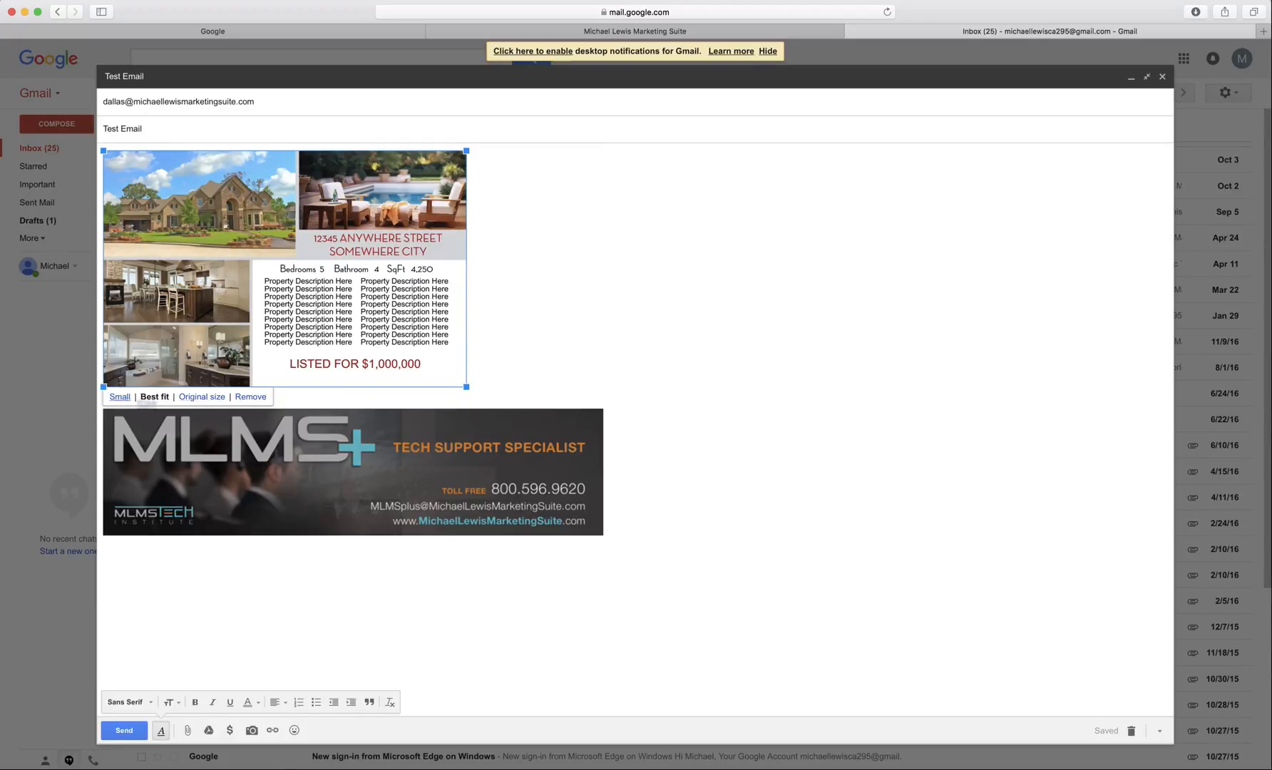
Step: Switch the postcard image from Original size to Best fit, then check the recipient line
click(201, 397)
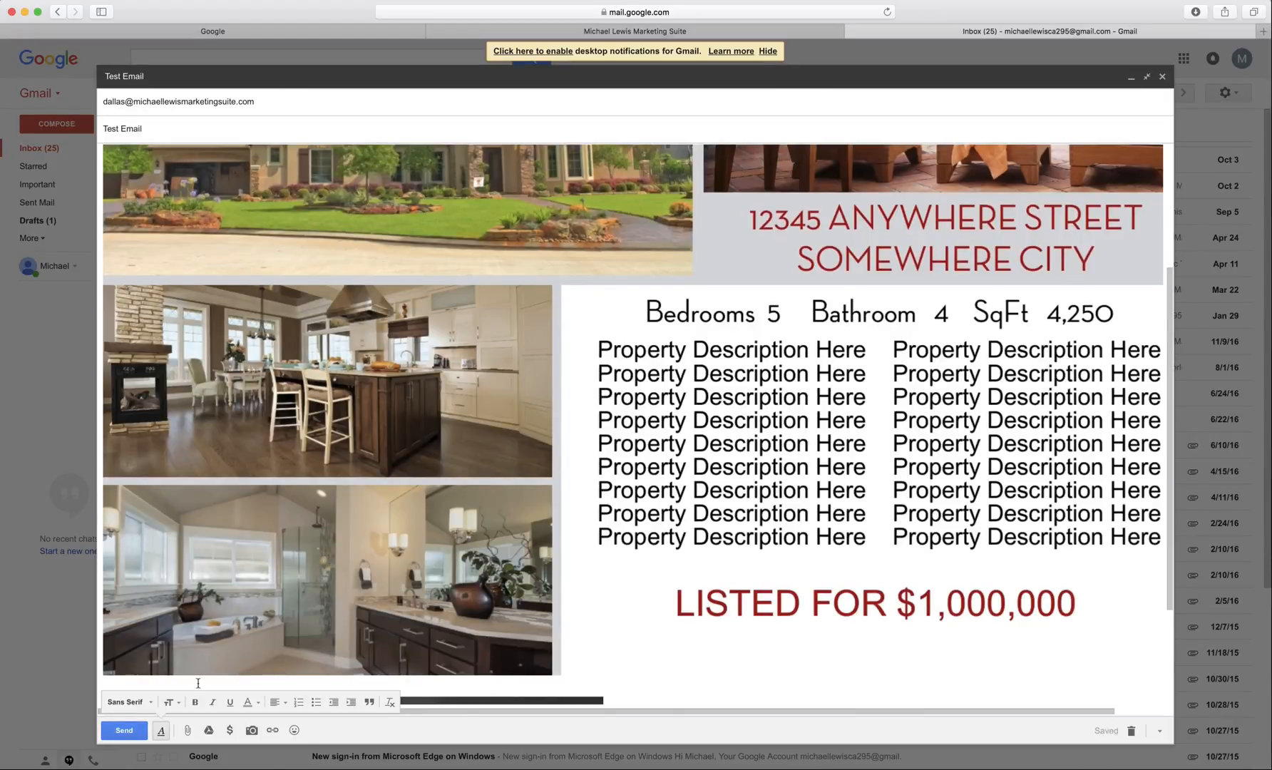
scroll(down, 3)
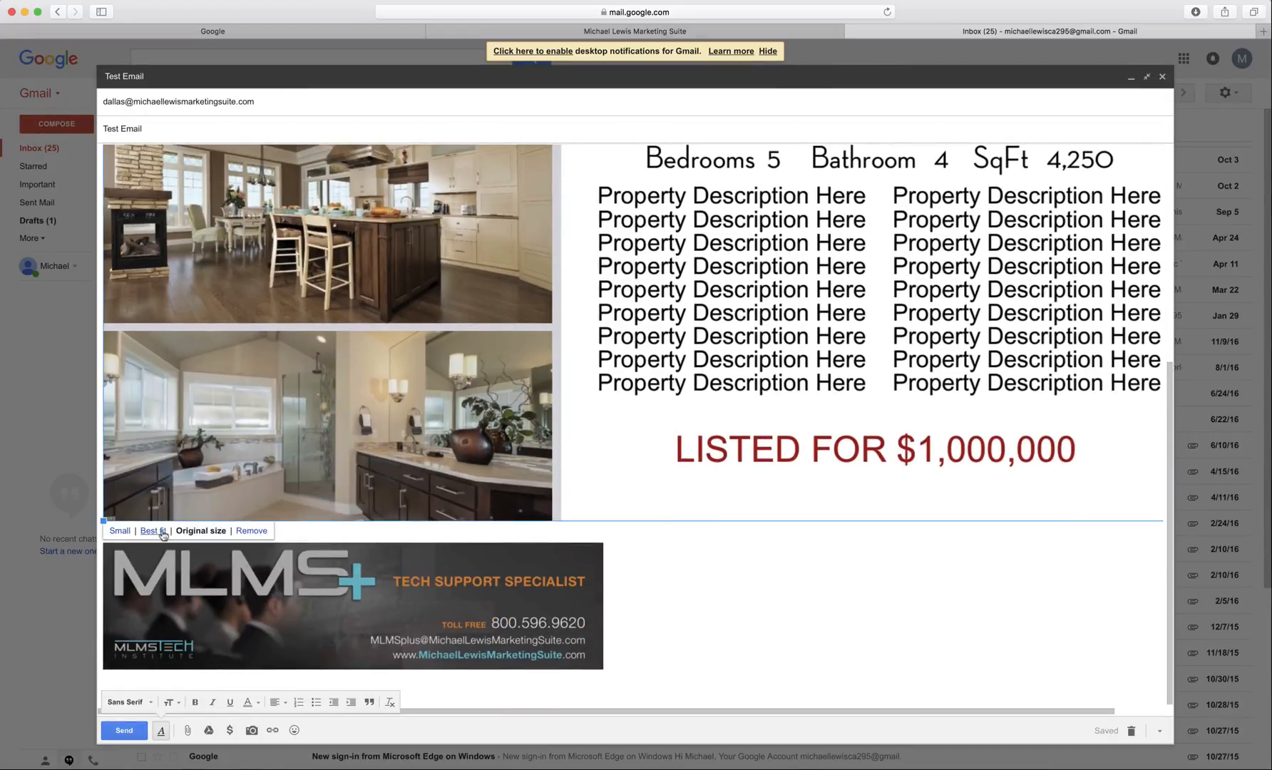
click(153, 531)
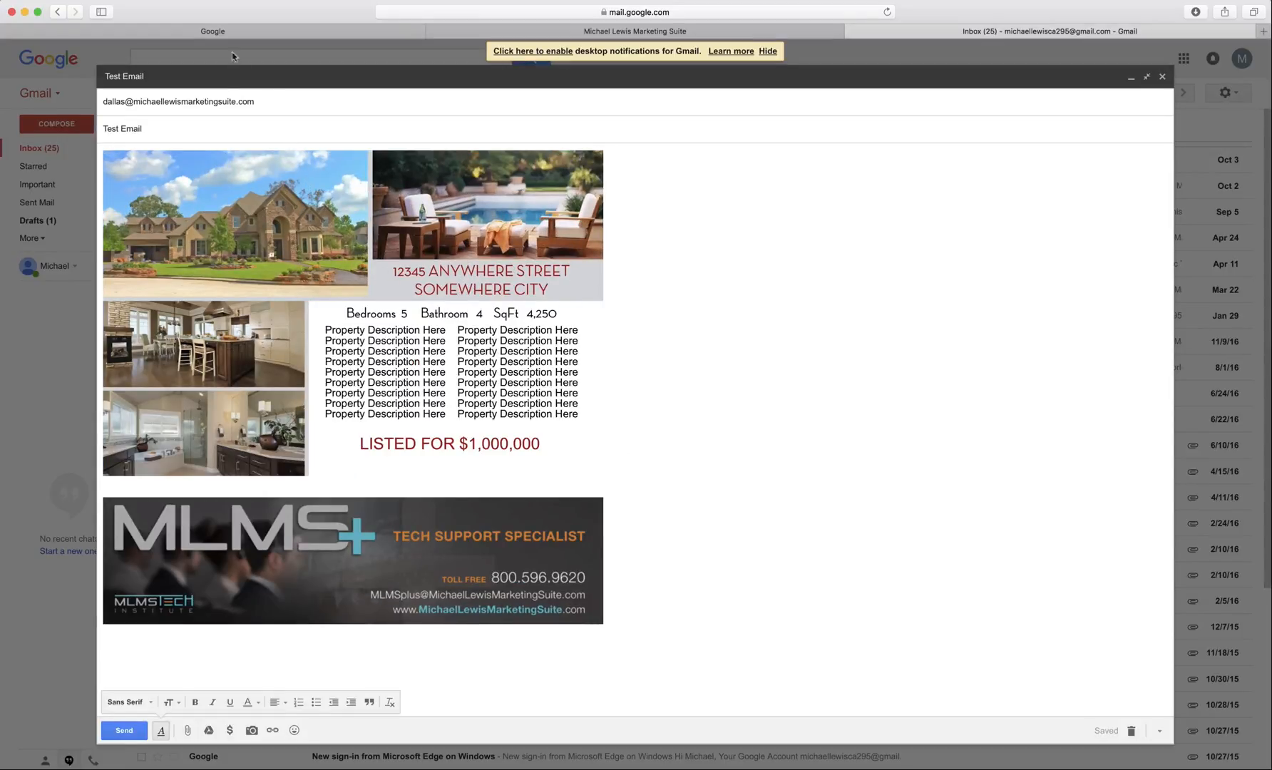
click(190, 102)
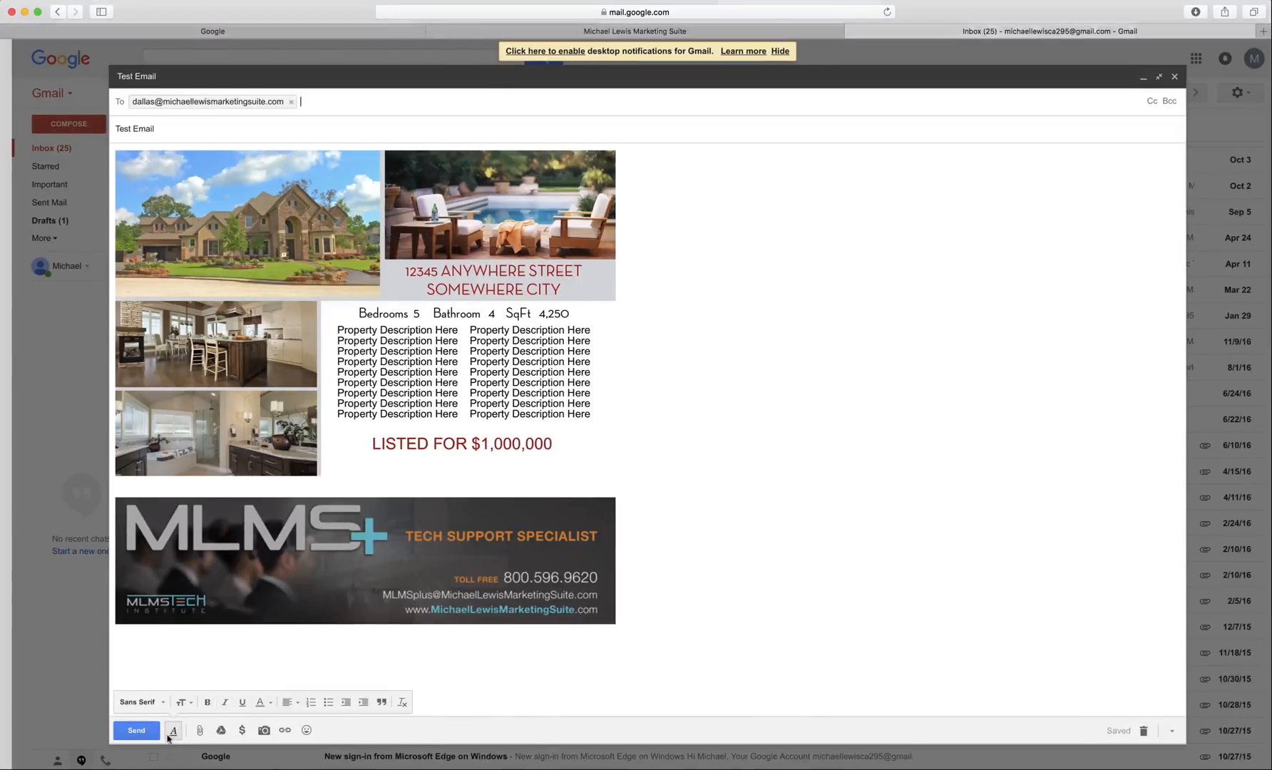
Step: Send the test email and return to the Marketing Suite home page via the Keller Williams logo
click(136, 731)
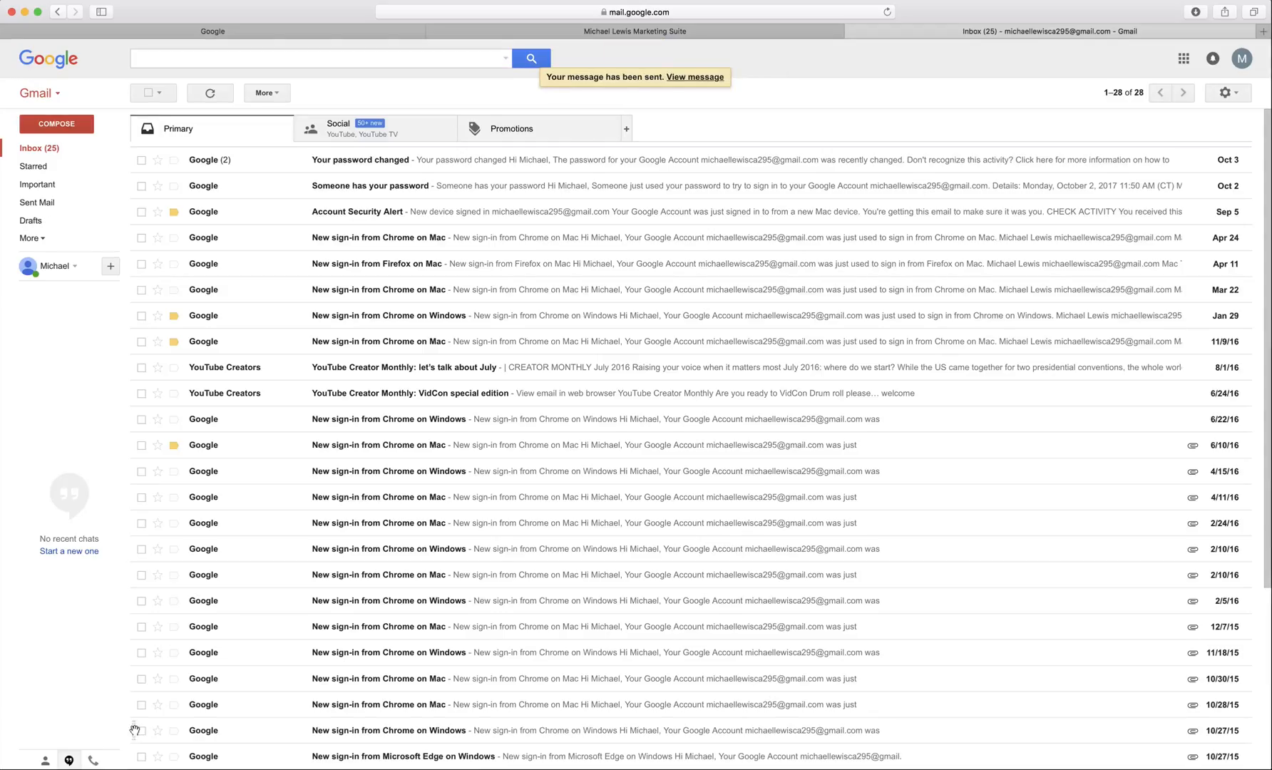
click(634, 31)
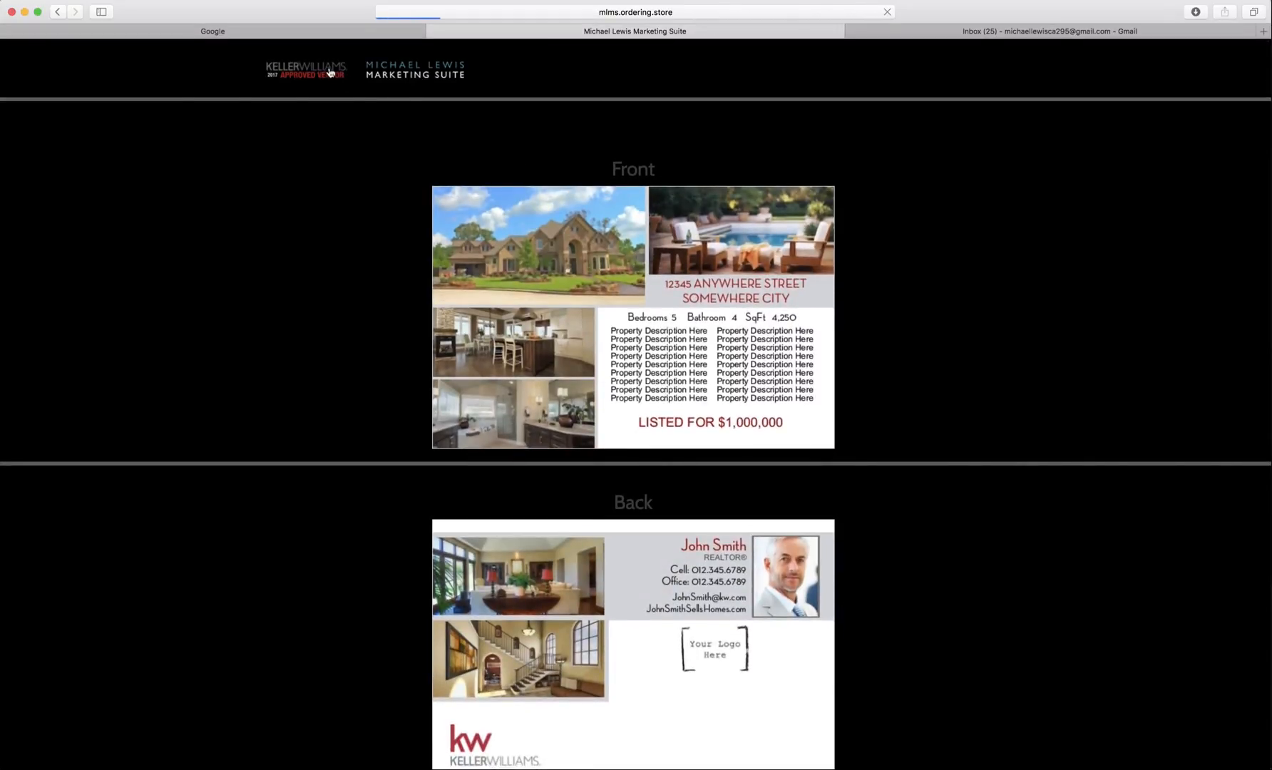
click(789, 68)
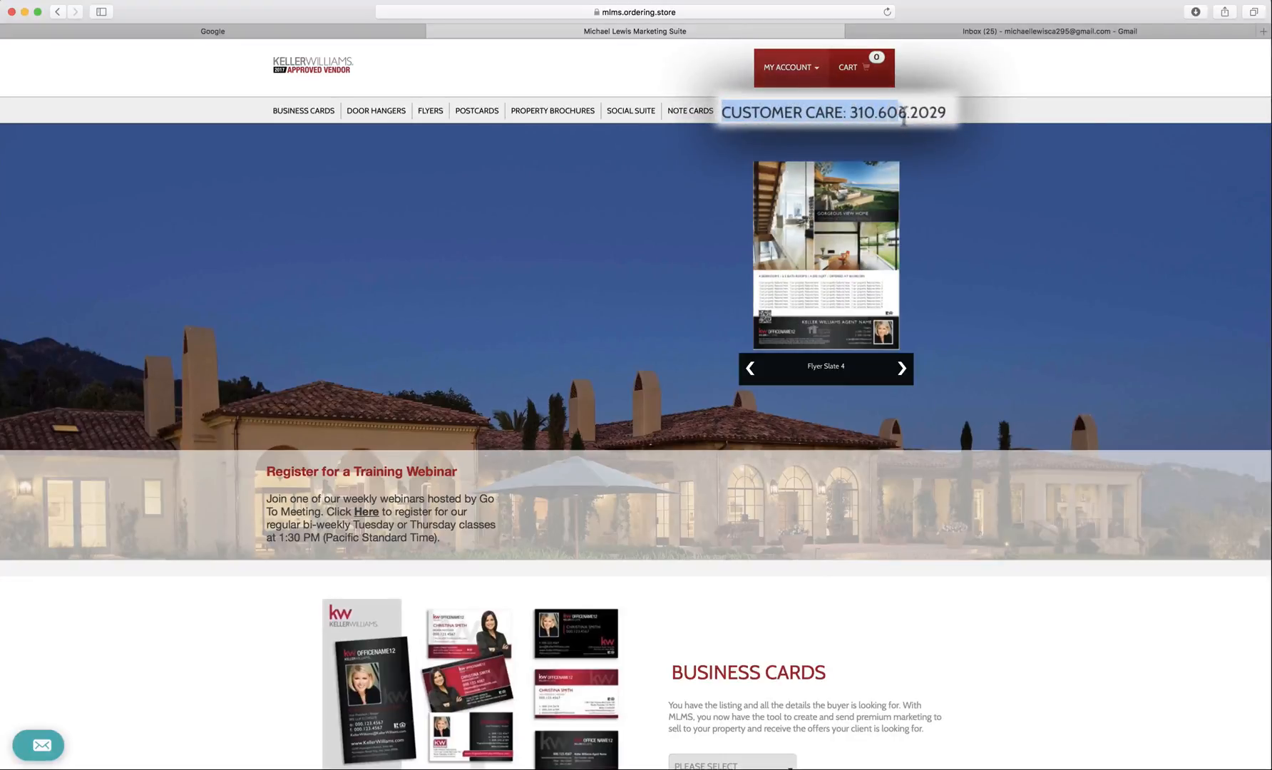
click(902, 368)
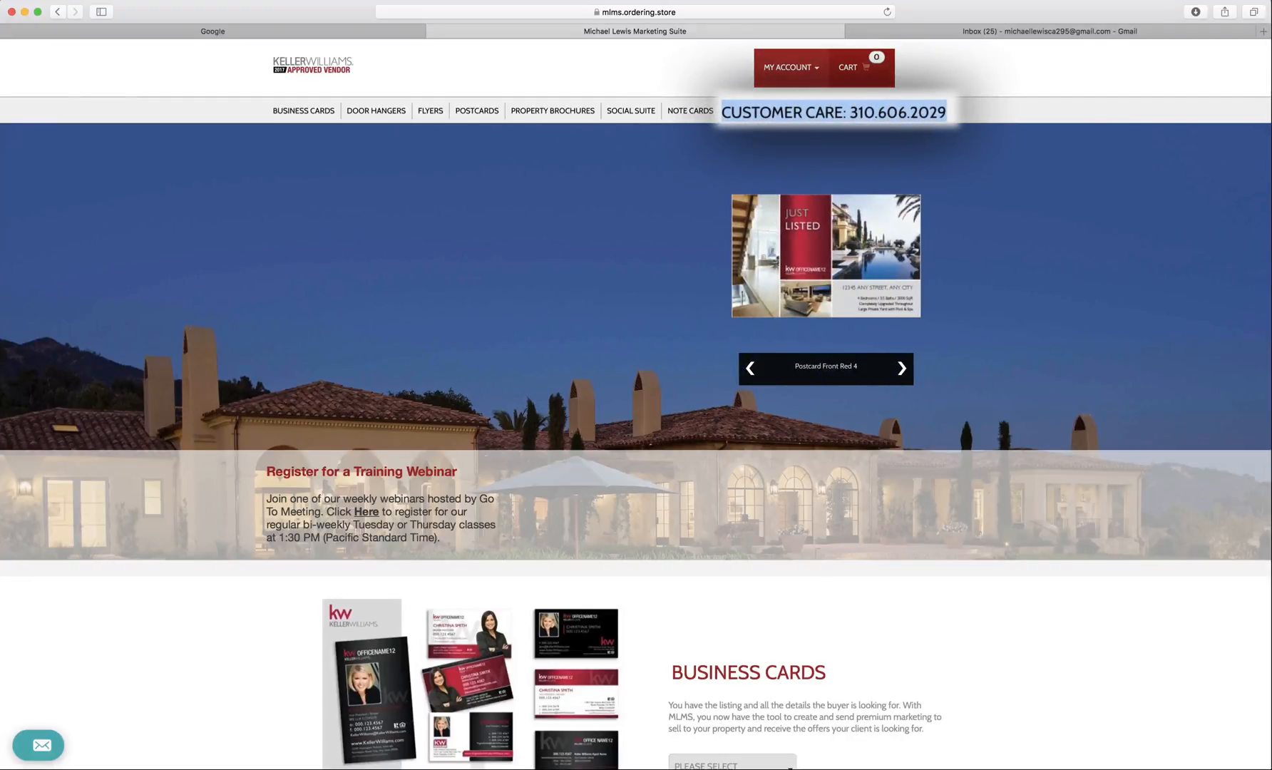